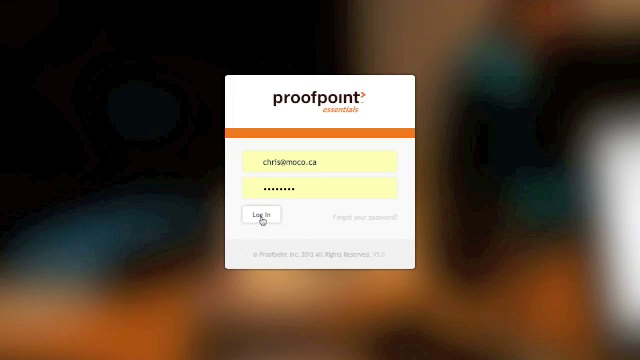
# Sign in to Proofpoint Essentials and reach the company's account information page.
pyautogui.click(262, 216)
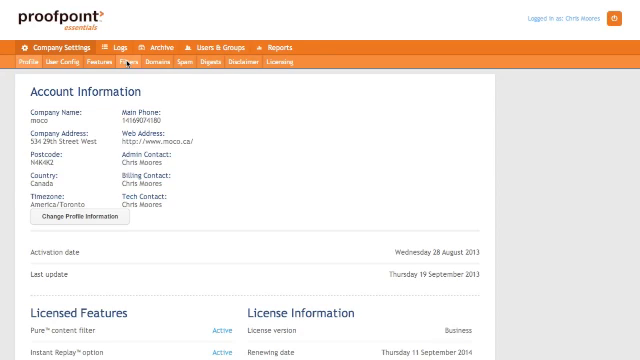
# Go to the Filters page under Company Settings, currently empty.
pyautogui.click(124, 64)
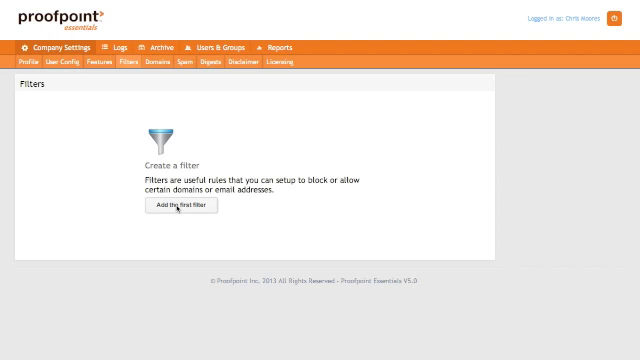
# Create the first filter described as 'Whitelisted Domains', scope Company, direction Inbound.
pyautogui.click(186, 204)
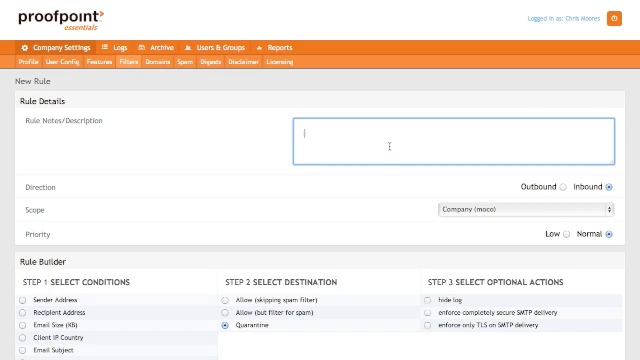
pyautogui.write('w')
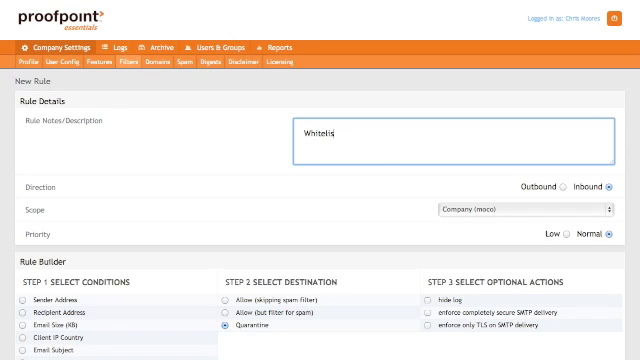
pyautogui.write('ted Domains')
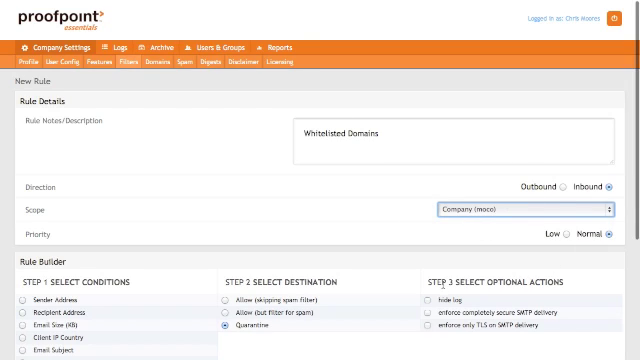
pyautogui.scroll(-3)
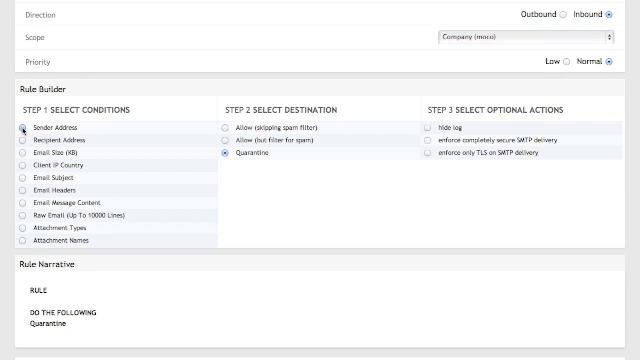
# Base the Whitelisted Domains rule's condition on Sender Address.
pyautogui.click(20, 126)
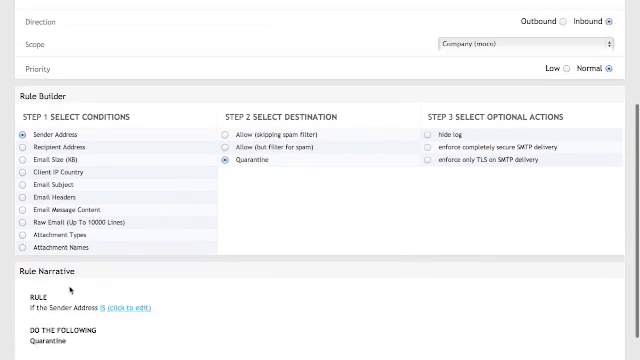
pyautogui.scroll(-3)
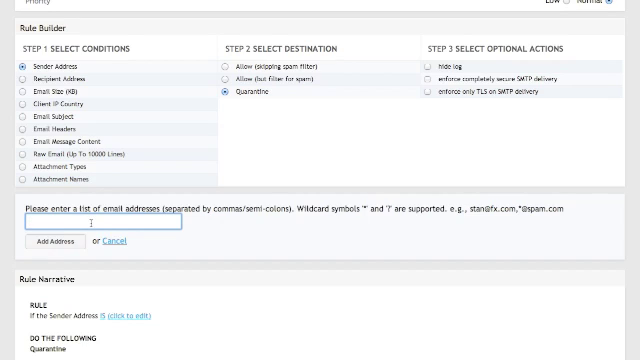
pyautogui.write('*')
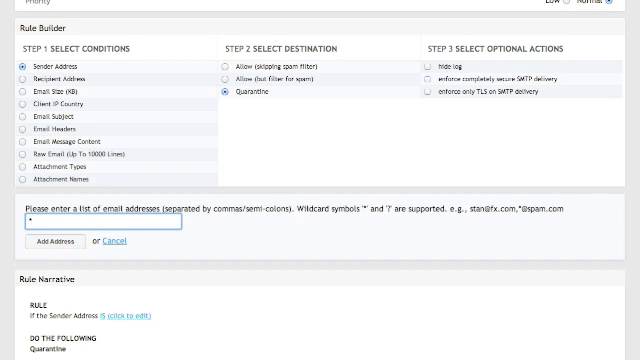
pyautogui.write('@gooddomain.c')
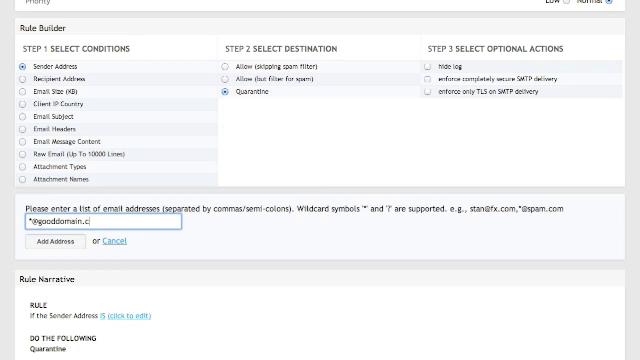
pyautogui.write('om')
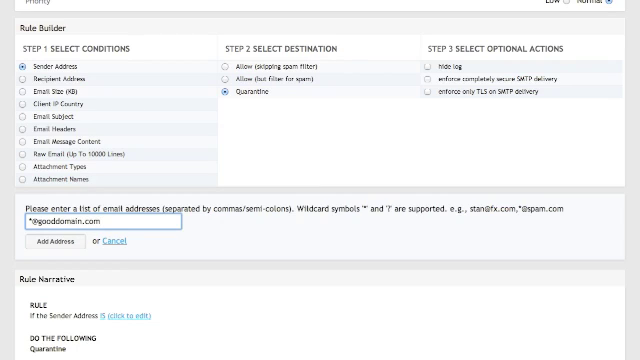
pyautogui.write(',')
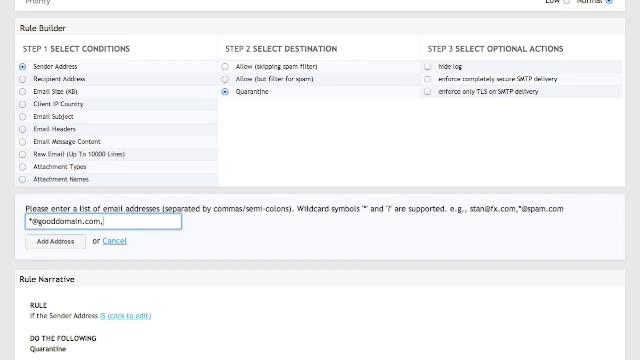
pyautogui.write('*@goo')
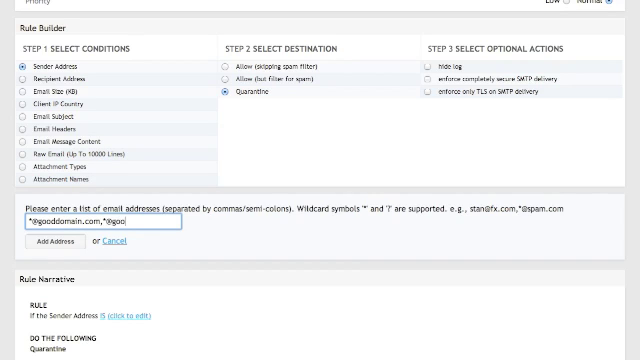
pyautogui.write('domain2')
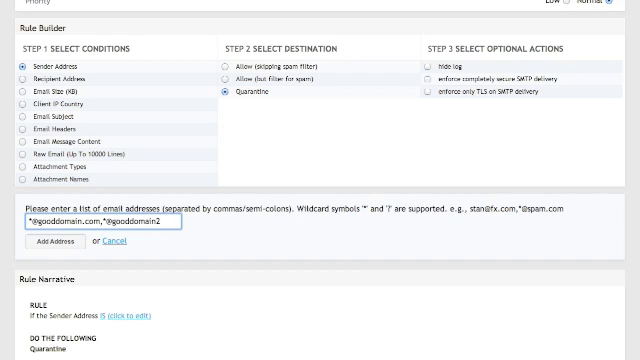
pyautogui.click(58, 244)
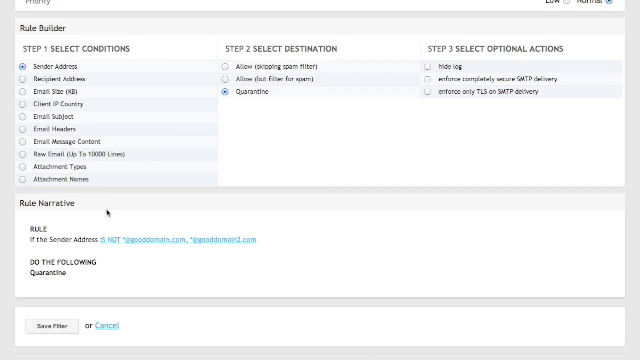
# Set the destination to 'Allow (skipping spam filter)' and save the Whitelisted Domains filter.
pyautogui.click(110, 238)
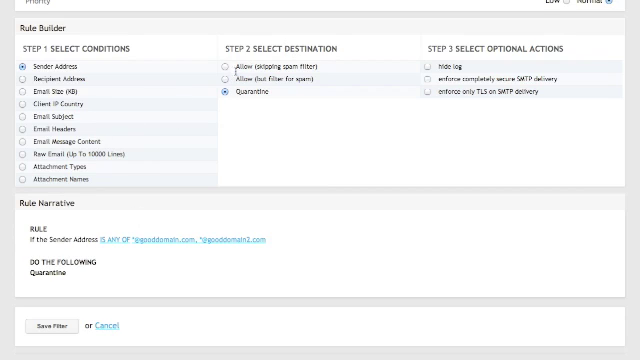
pyautogui.click(216, 66)
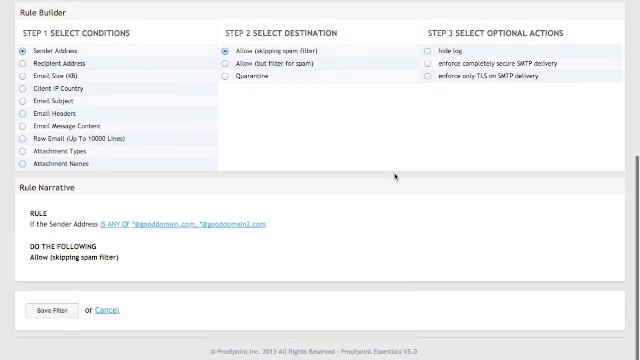
pyautogui.scroll(3)
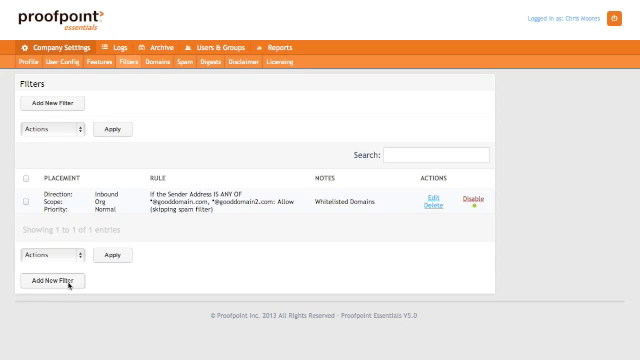
# Start a second inbound filter described 'Blacklisted' with a Sender Address condition.
pyautogui.click(64, 280)
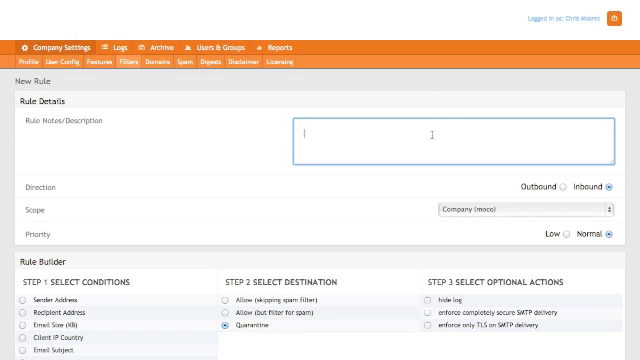
pyautogui.write('Blacklisted')
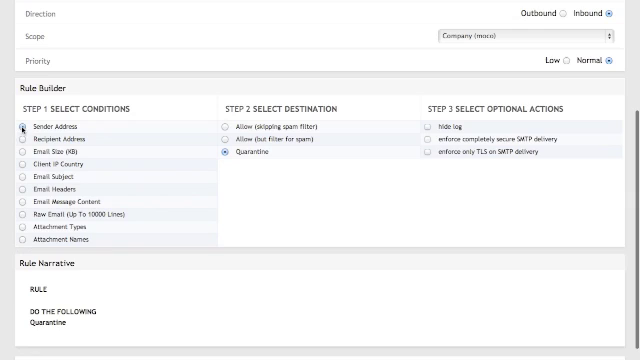
pyautogui.click(24, 116)
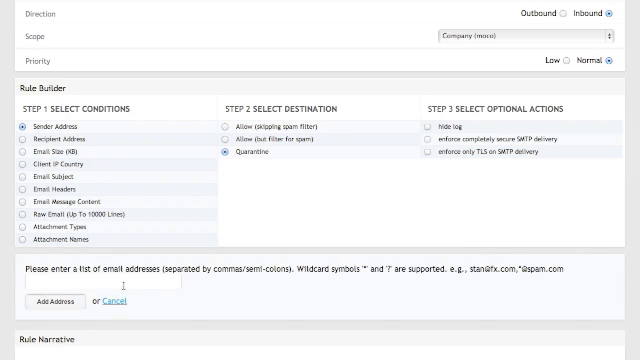
pyautogui.write('*@baddomain.com')
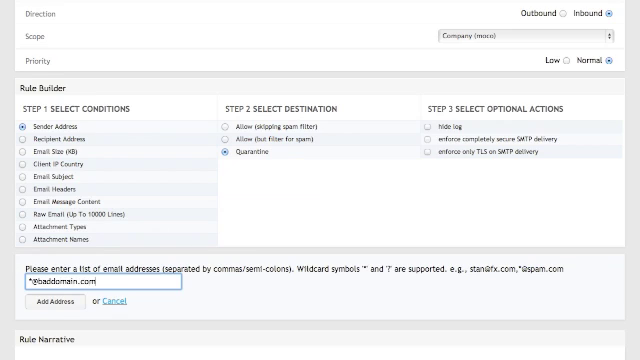
pyautogui.write(',*@baddomain2.com')
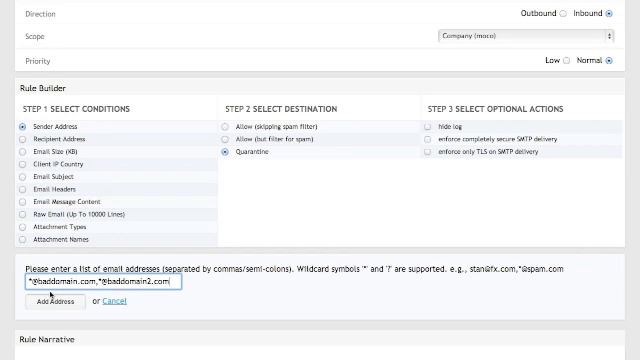
pyautogui.click(50, 300)
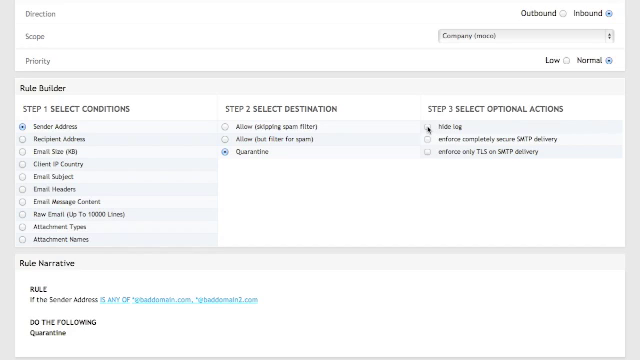
# Keep Quarantine as the destination and enable 'hide log' for the blacklist rule.
pyautogui.click(420, 124)
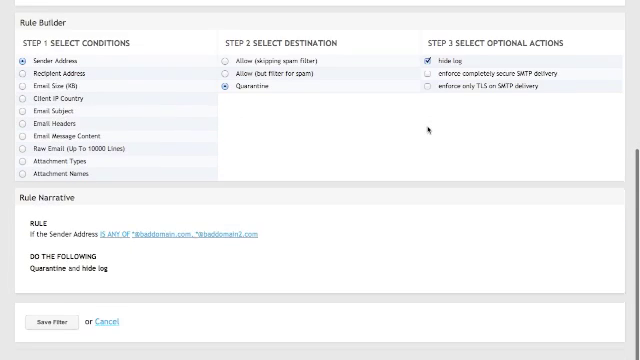